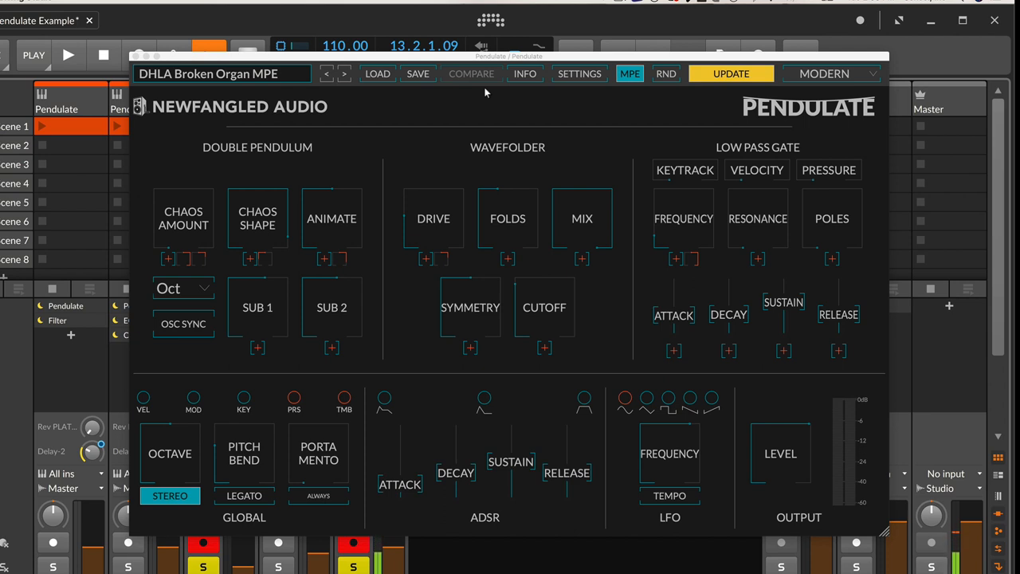
# - Start playback and hide the controls to preview the visualizer-only view
pyautogui.click(69, 54)
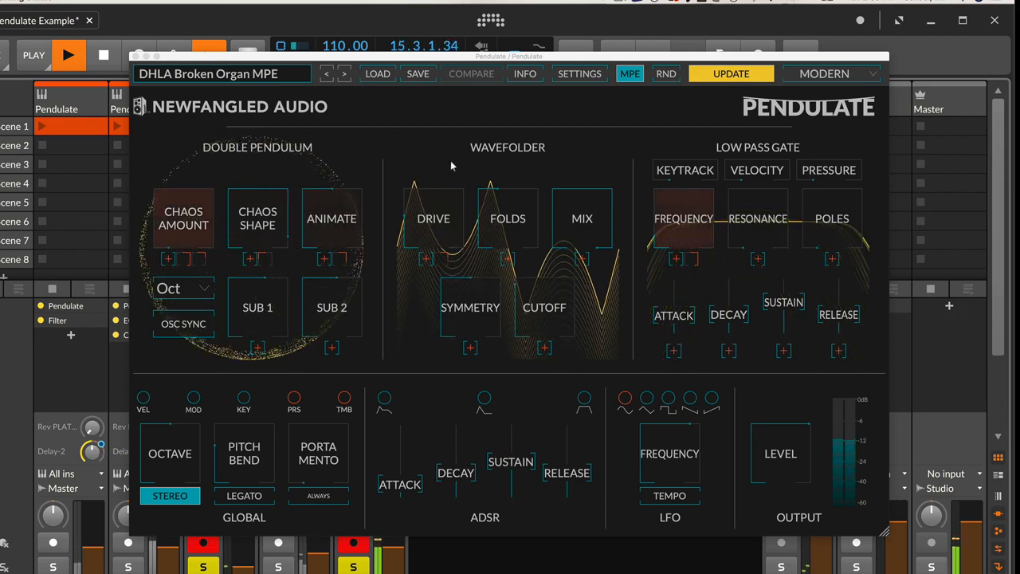
pyautogui.click(580, 74)
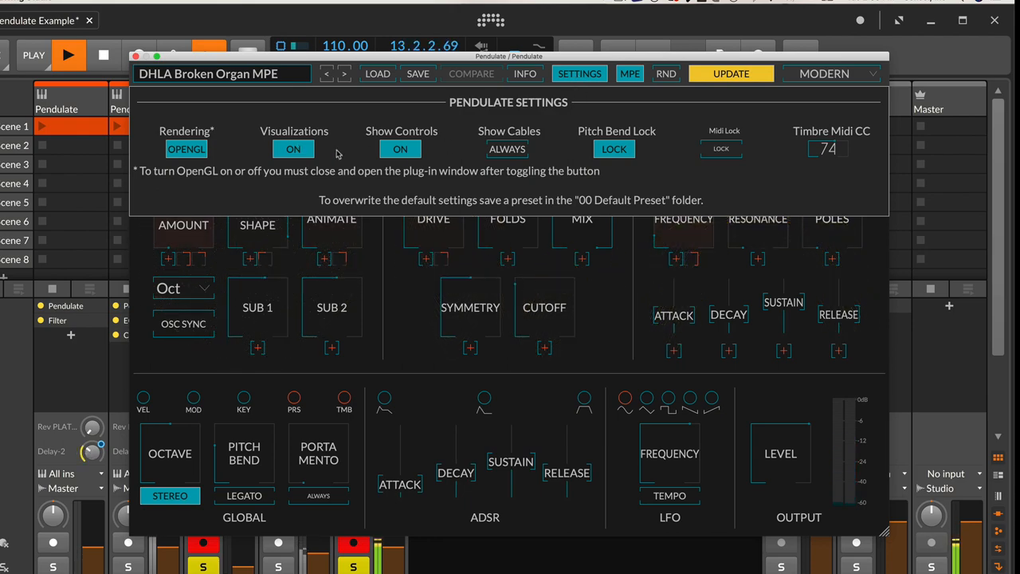
pyautogui.click(400, 149)
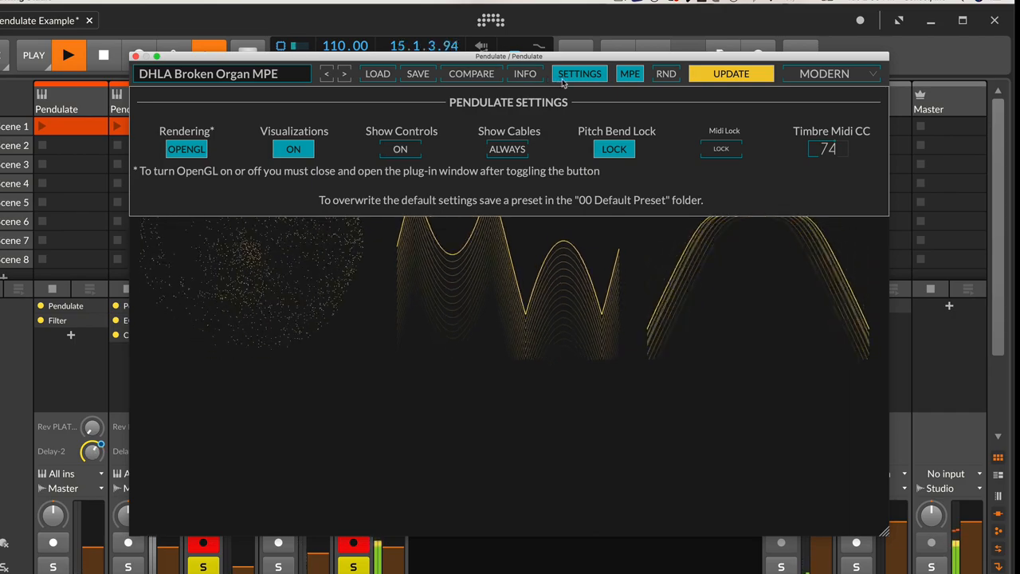
pyautogui.click(579, 73)
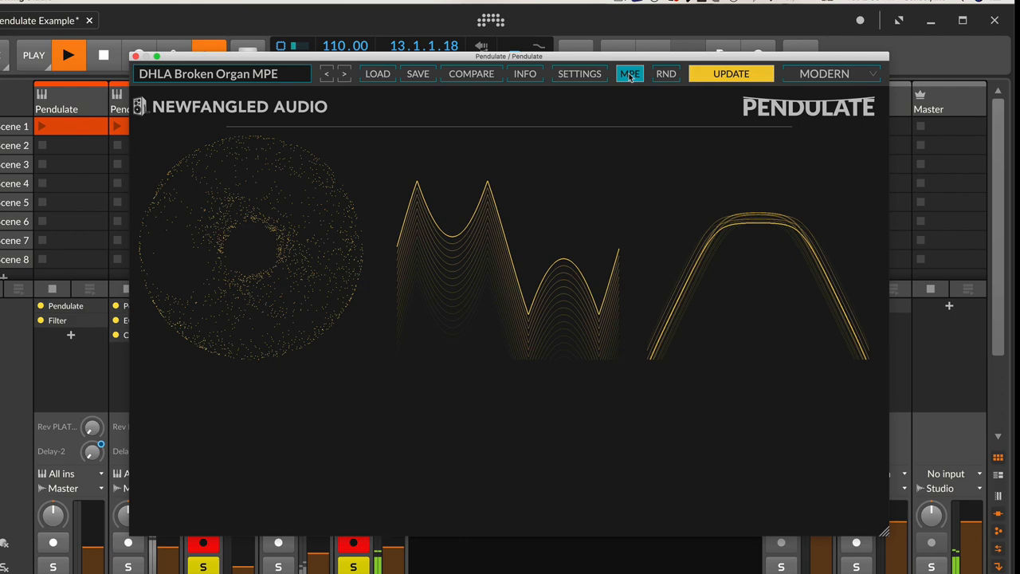
# - Turn Show Controls back on with Show Cables set to Always
pyautogui.click(579, 73)
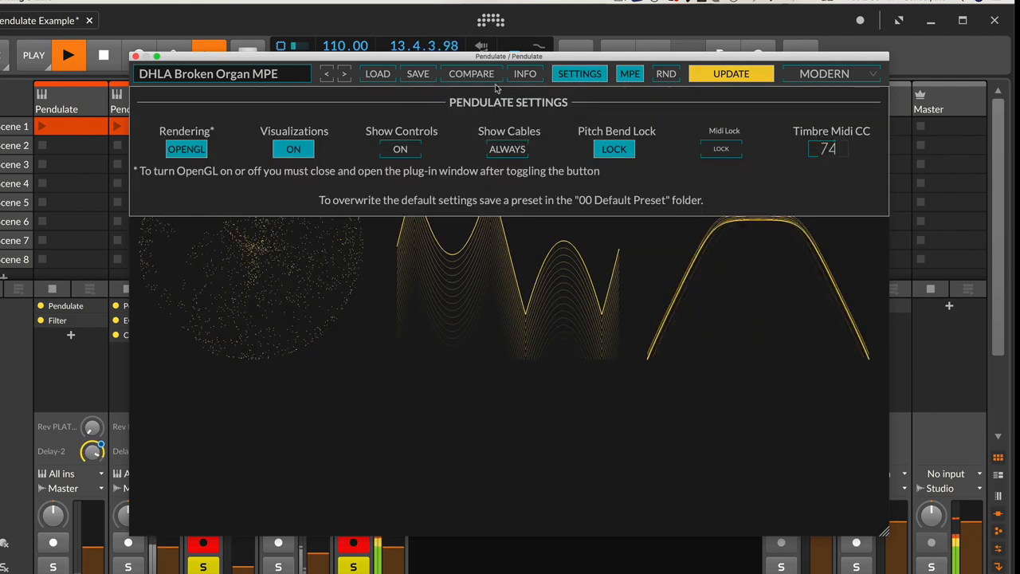
pyautogui.click(400, 149)
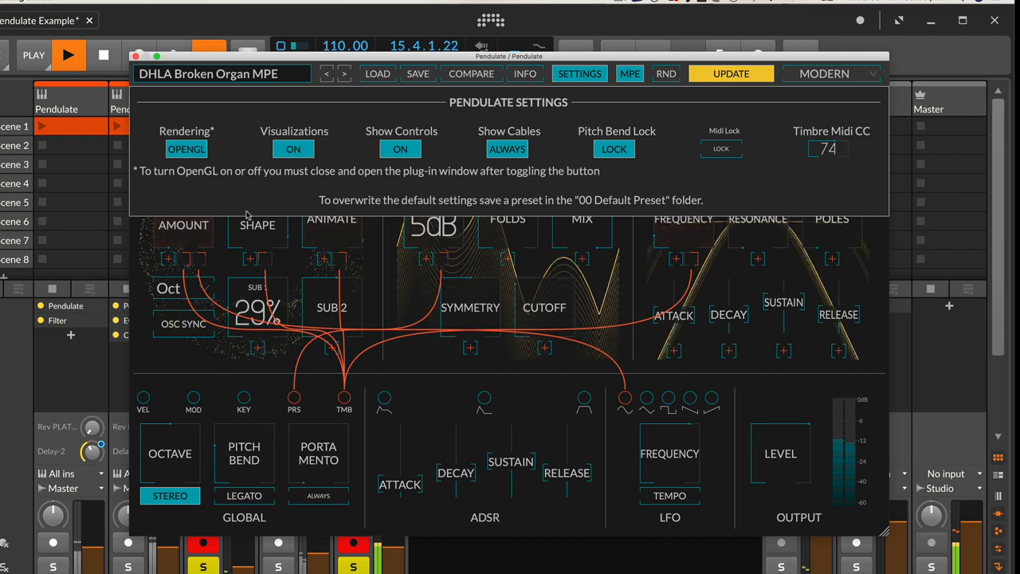
pyautogui.click(579, 74)
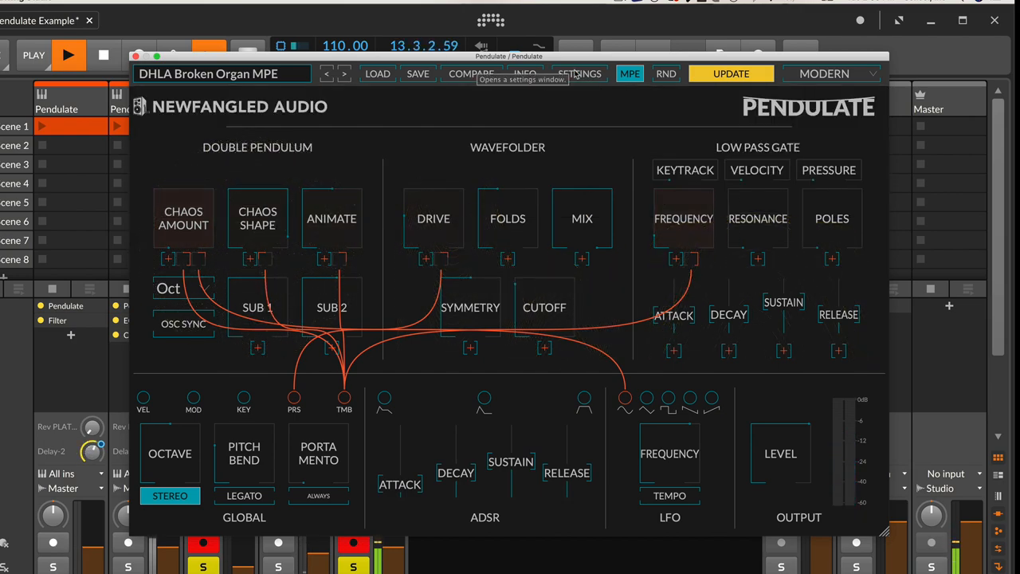
pyautogui.click(579, 73)
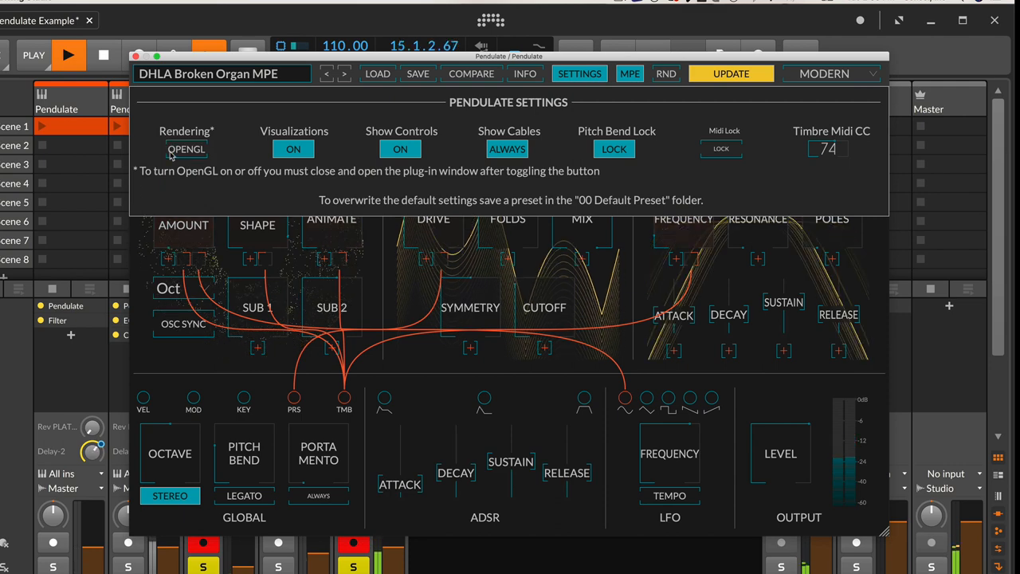
pyautogui.click(580, 73)
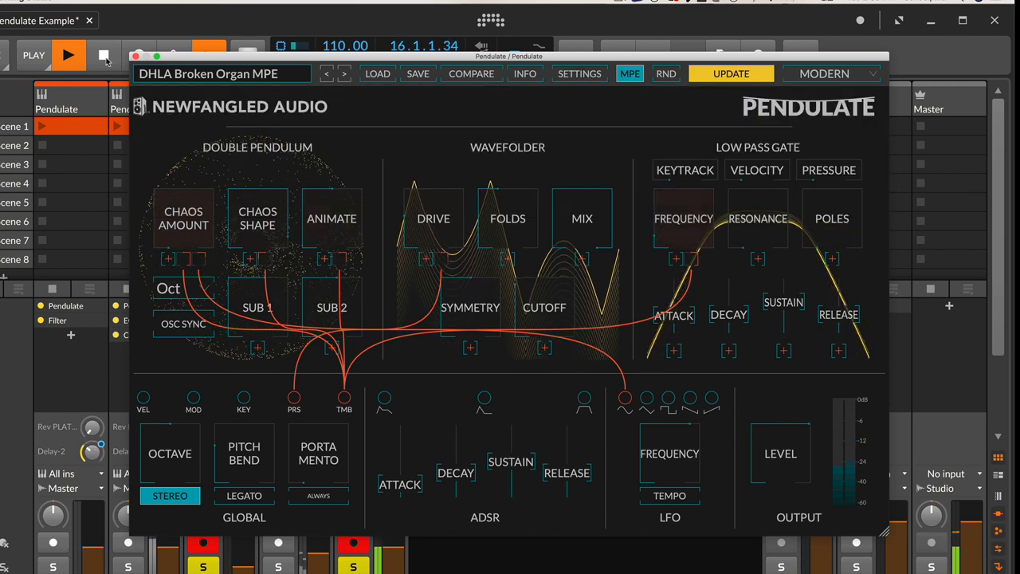
pyautogui.click(136, 56)
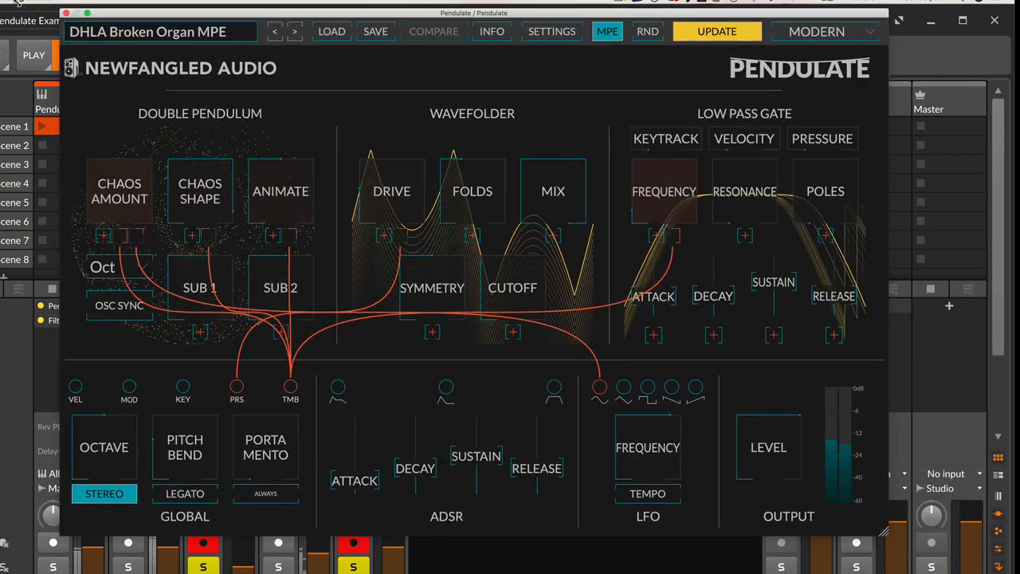
# - Try the Newfangled and Modern themes, hide the controls, and settle on Twin Turbo
pyautogui.click(816, 31)
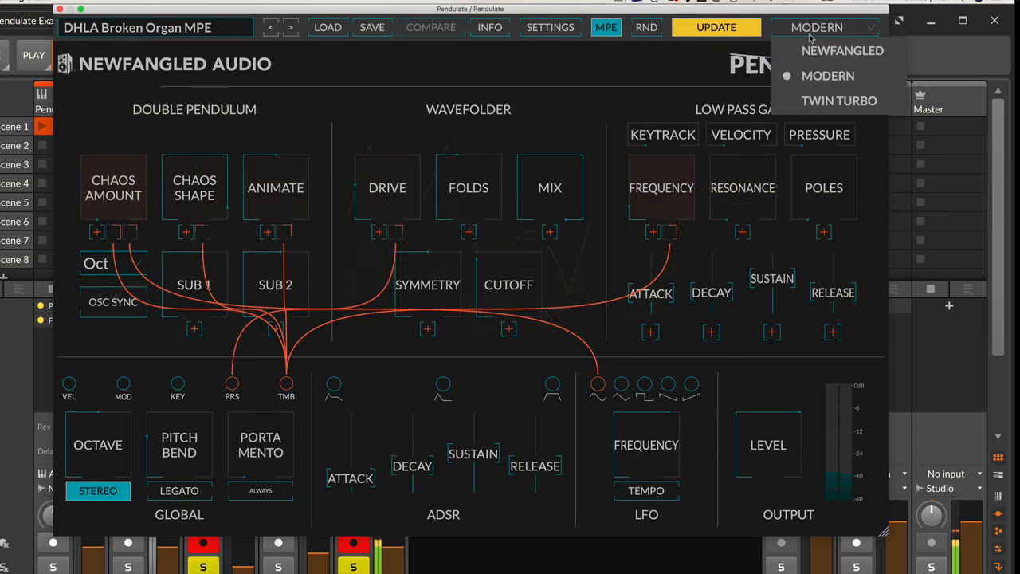
pyautogui.click(839, 100)
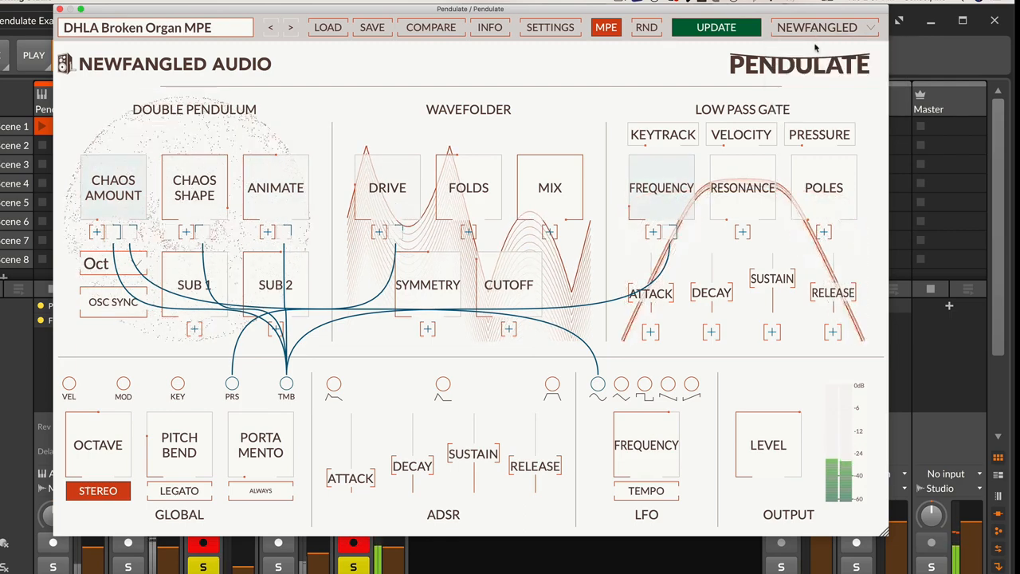
pyautogui.click(550, 26)
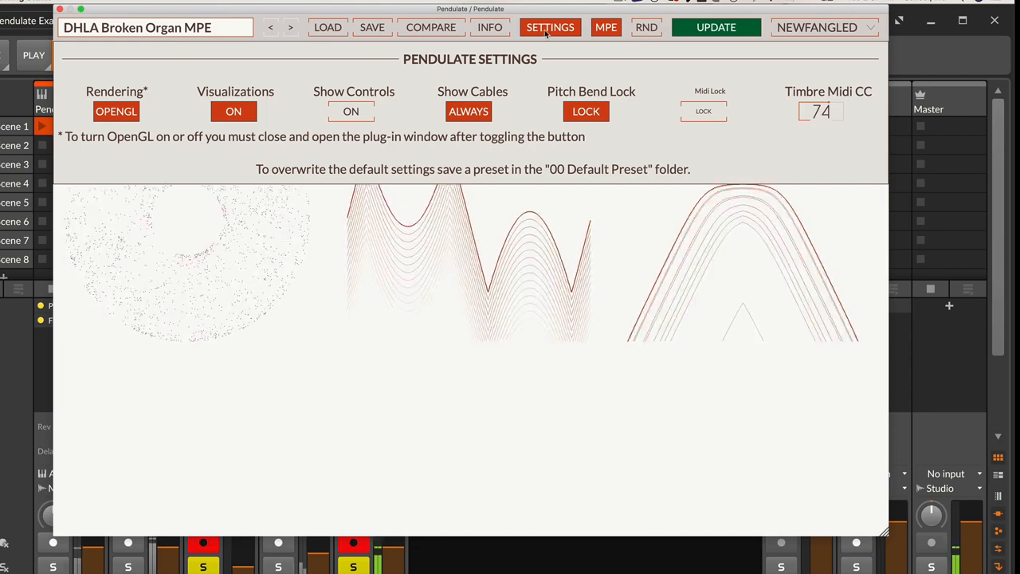
pyautogui.click(824, 27)
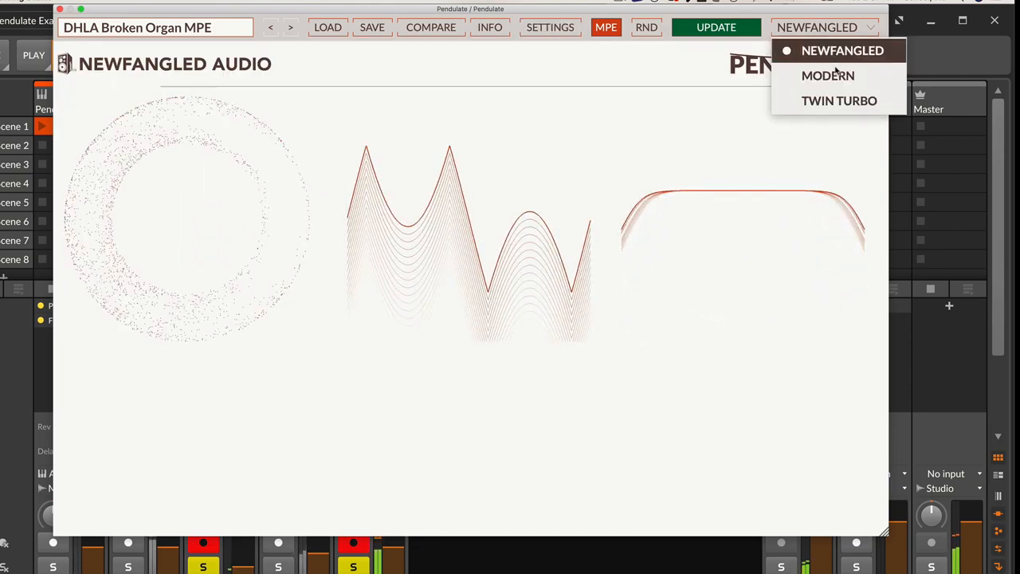
pyautogui.click(828, 75)
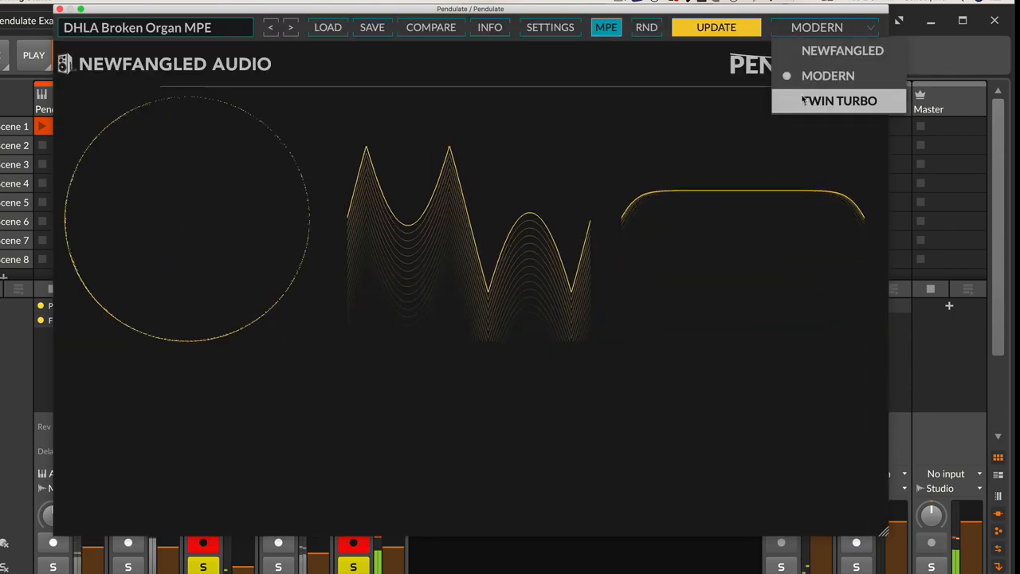
pyautogui.click(839, 100)
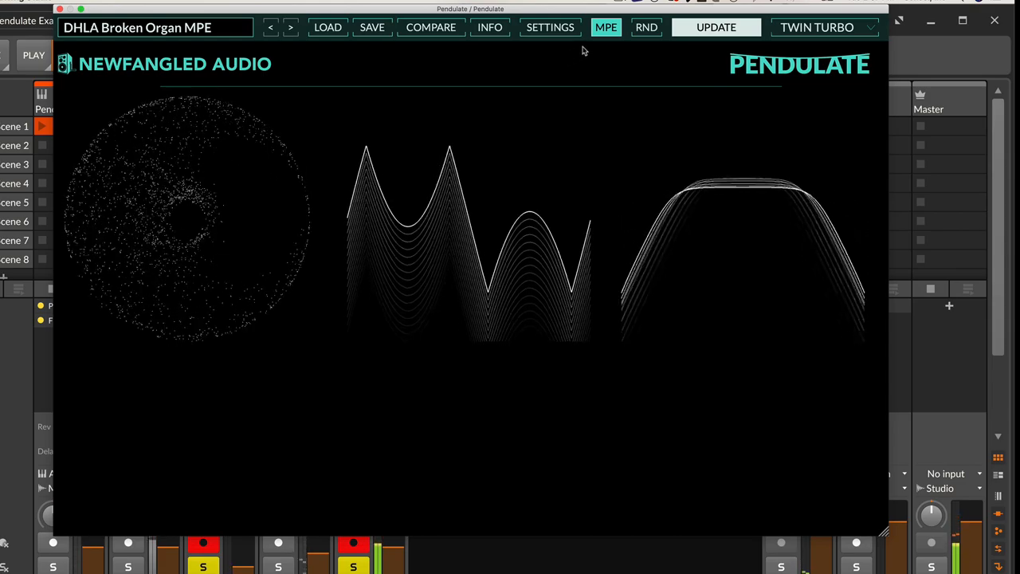
# - Restore the controls, then raise Chaos Amount to 78% and Chaos Shape to about 24%
pyautogui.click(549, 27)
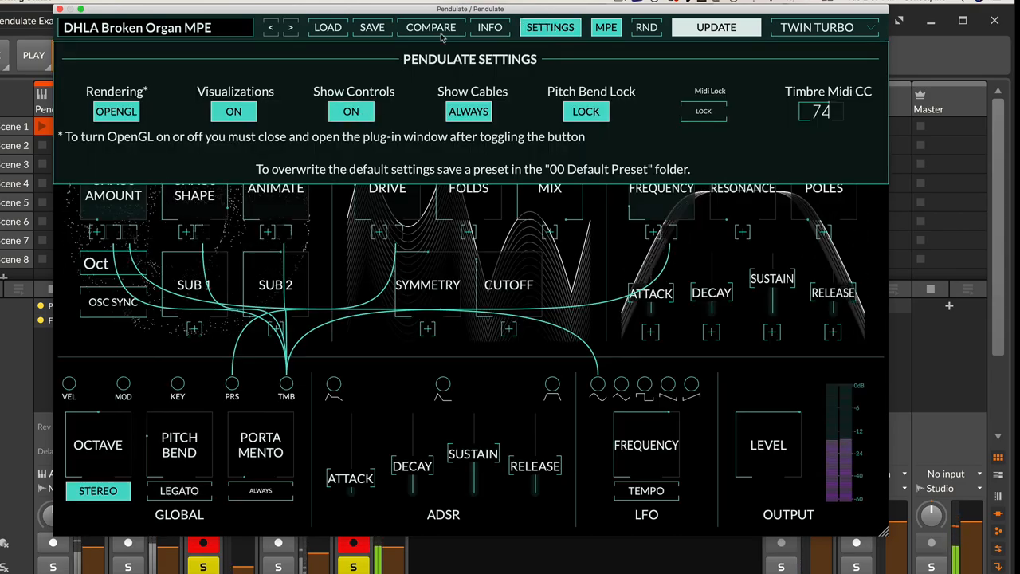
pyautogui.click(550, 27)
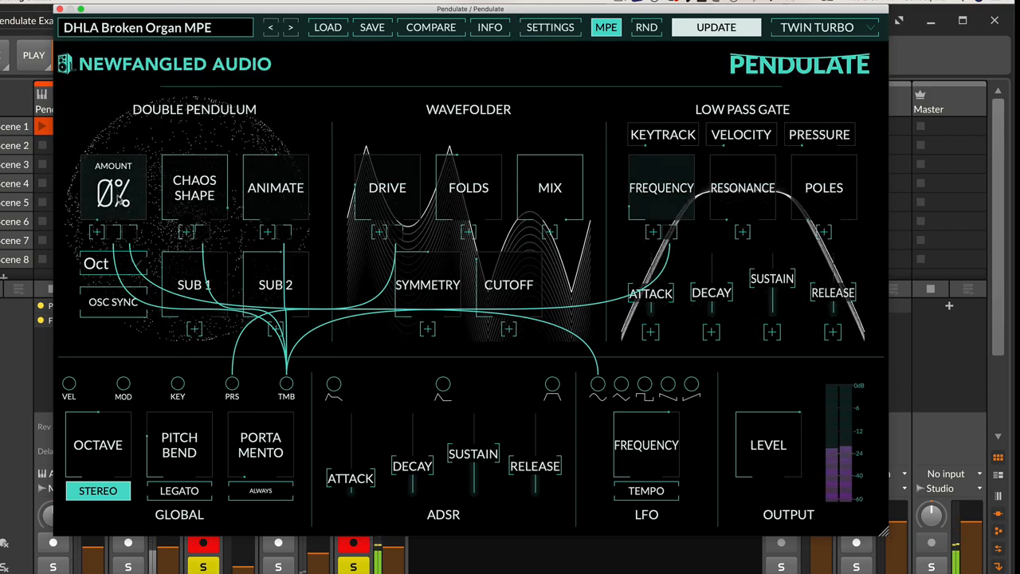
pyautogui.moveTo(113, 191); pyautogui.dragTo(113, 143)
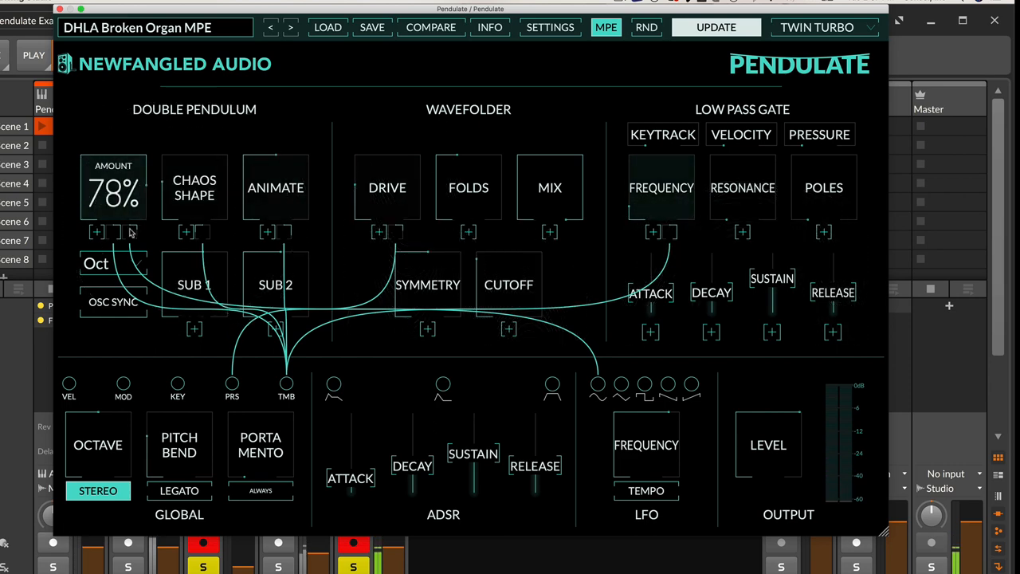
pyautogui.moveTo(194, 192); pyautogui.dragTo(194, 207)
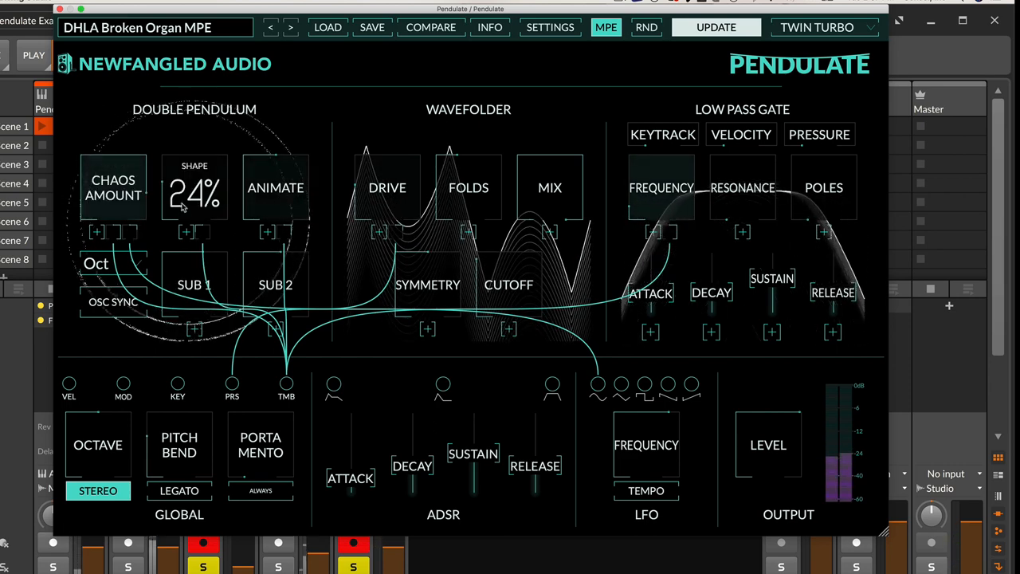
pyautogui.moveTo(194, 191); pyautogui.dragTo(194, 160)
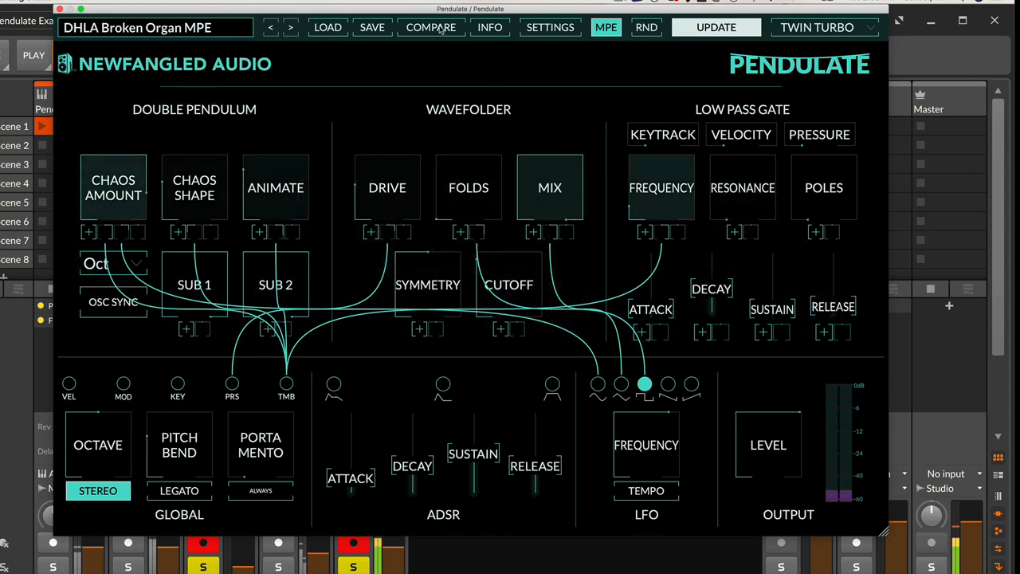
# - Switch Show Controls off in Settings, leaving only the animated visualizers on Twin Turbo
pyautogui.click(550, 27)
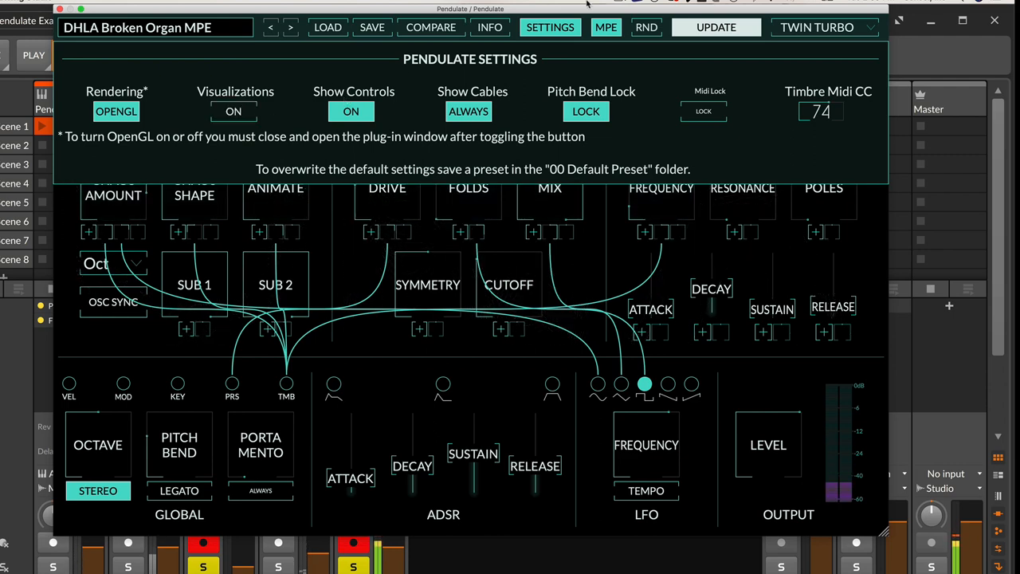
pyautogui.click(350, 111)
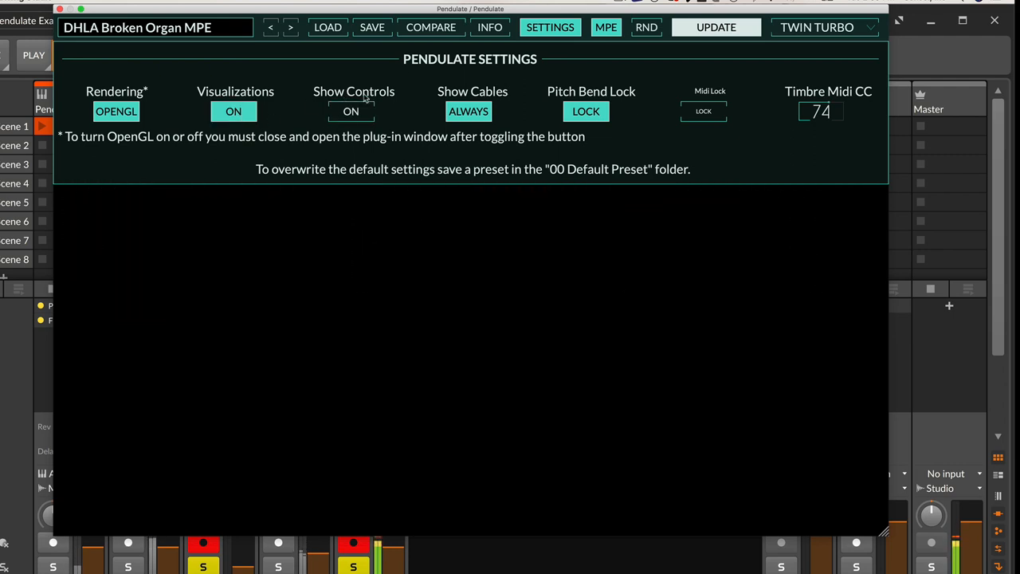
pyautogui.click(550, 27)
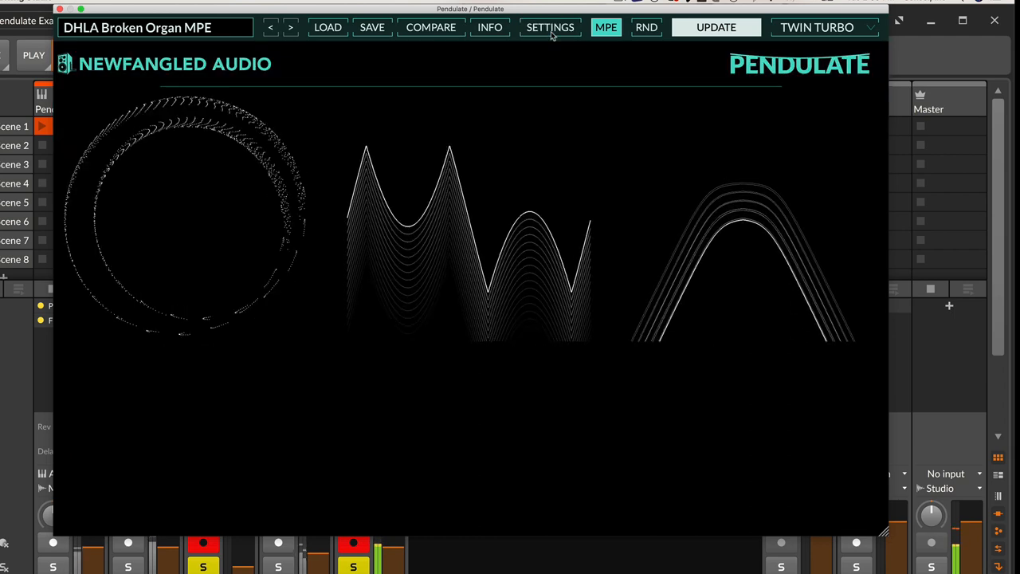